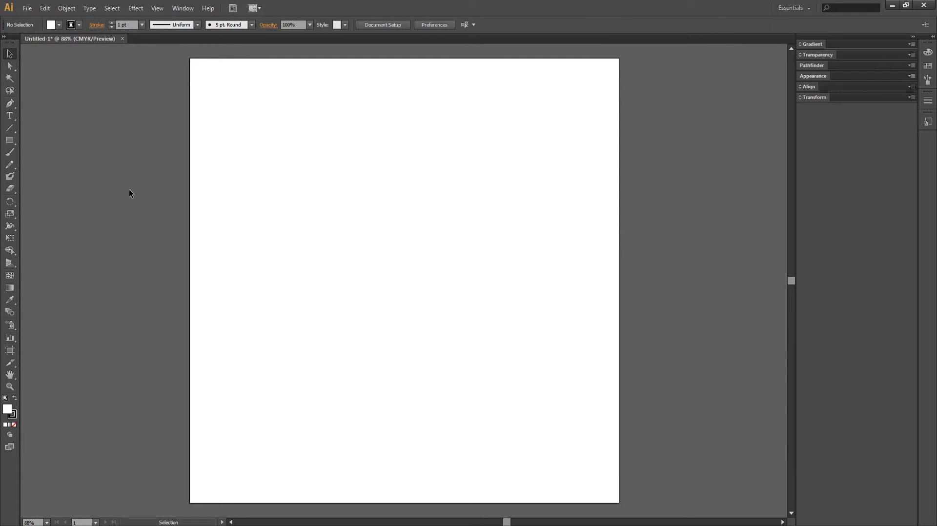
pyautogui.moveTo(126, 197)
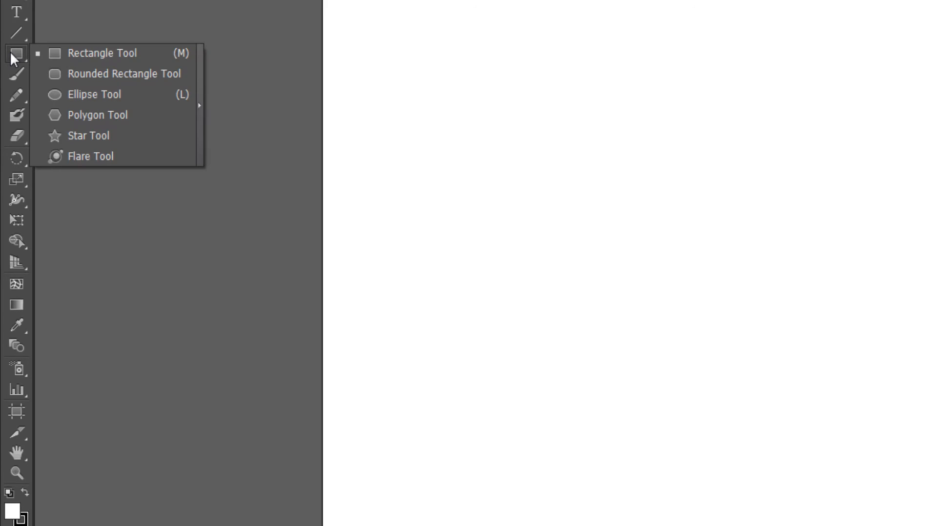
# - With the Ellipse Tool (L), begin dragging out an oval on the artboard
pyautogui.click(94, 95)
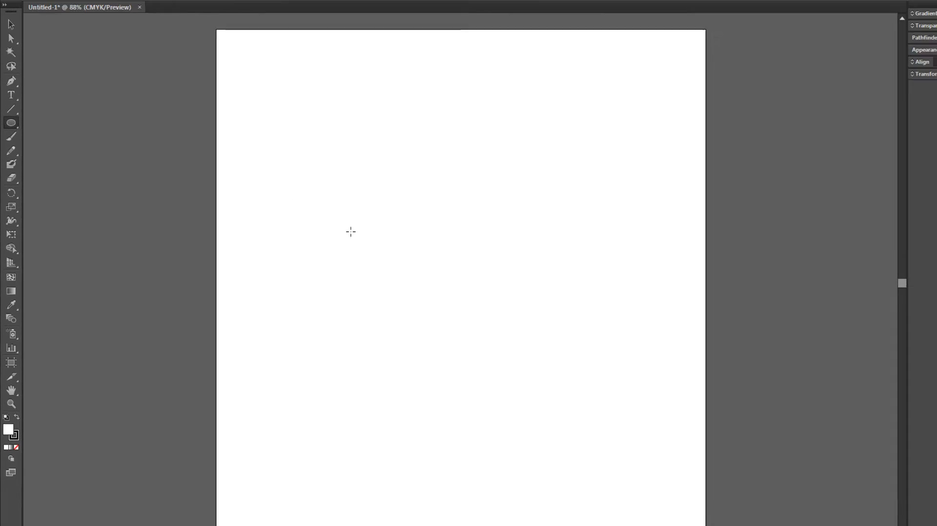
pyautogui.press('l')
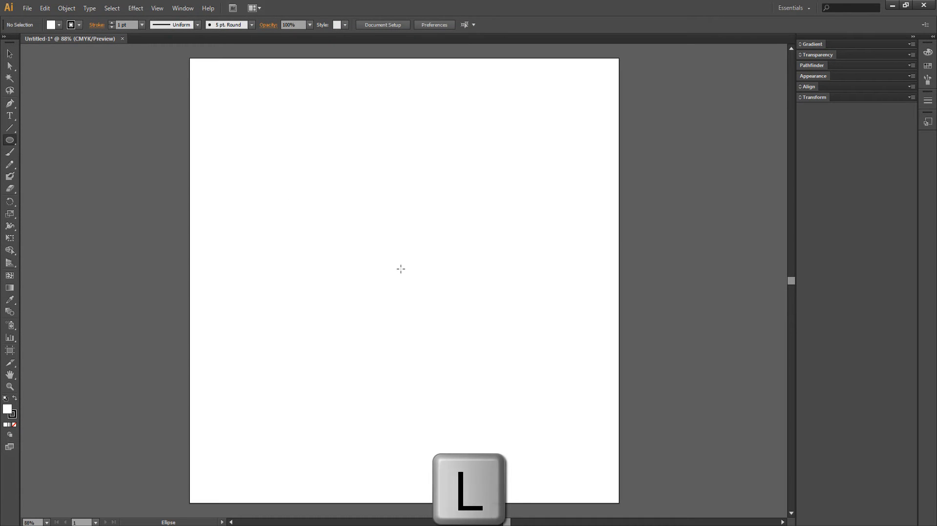
pyautogui.press('l')
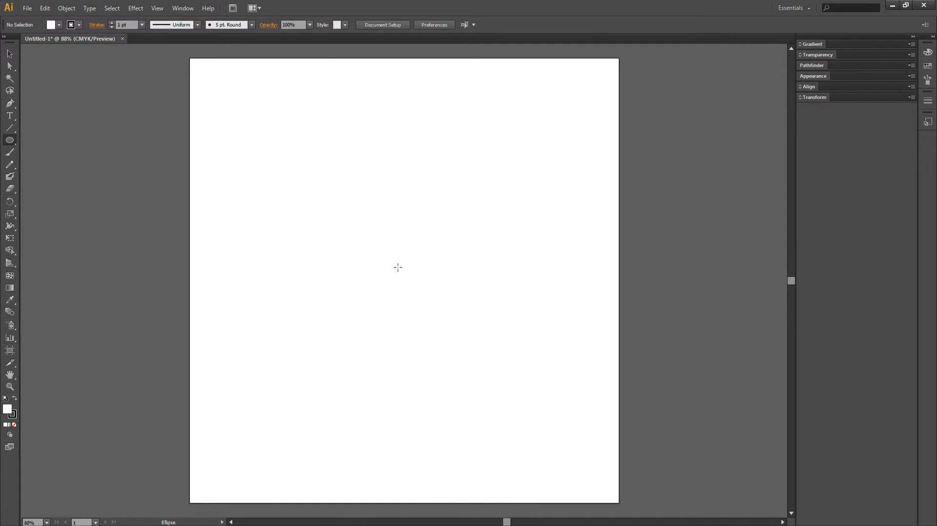
pyautogui.moveTo(397, 268); pyautogui.dragTo(470, 329)
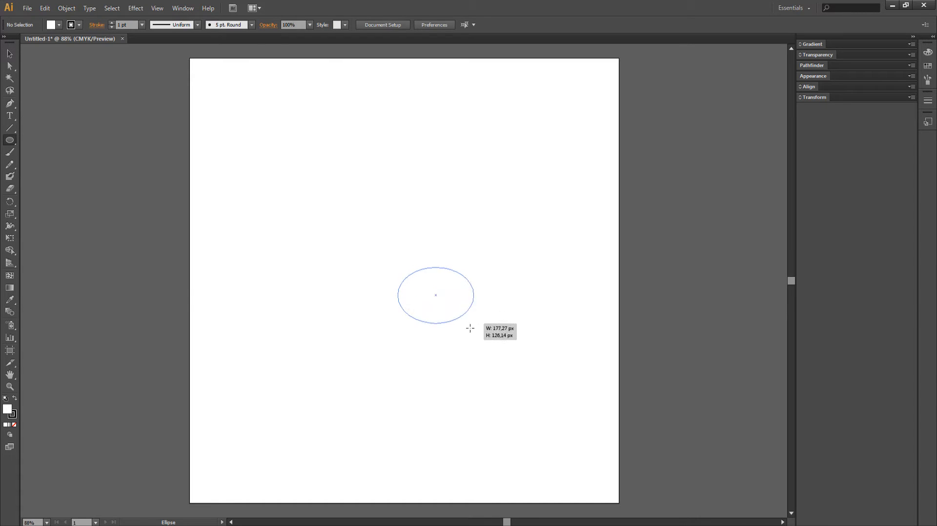
pyautogui.moveTo(471, 329); pyautogui.dragTo(459, 357)
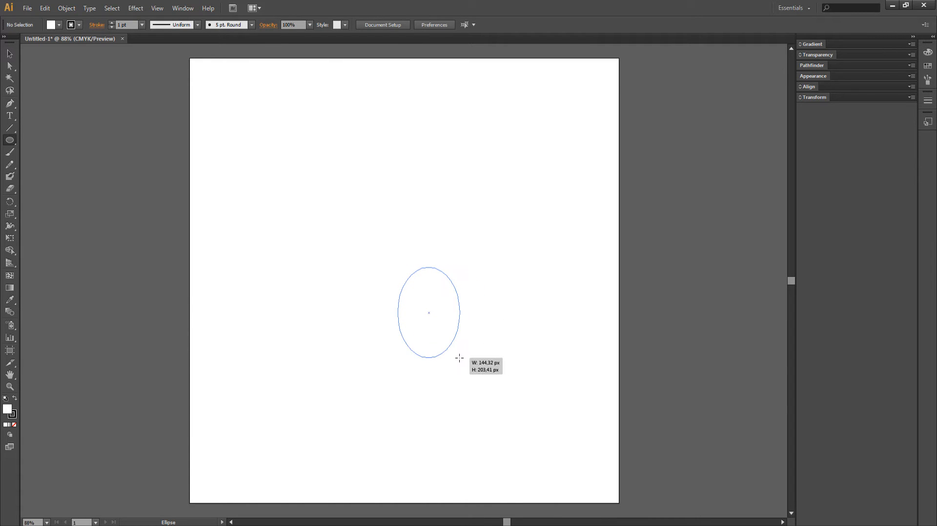
# - Constrain the shape with Shift into a perfect circle drawn from its centre near the artboard middle
pyautogui.press('shift')
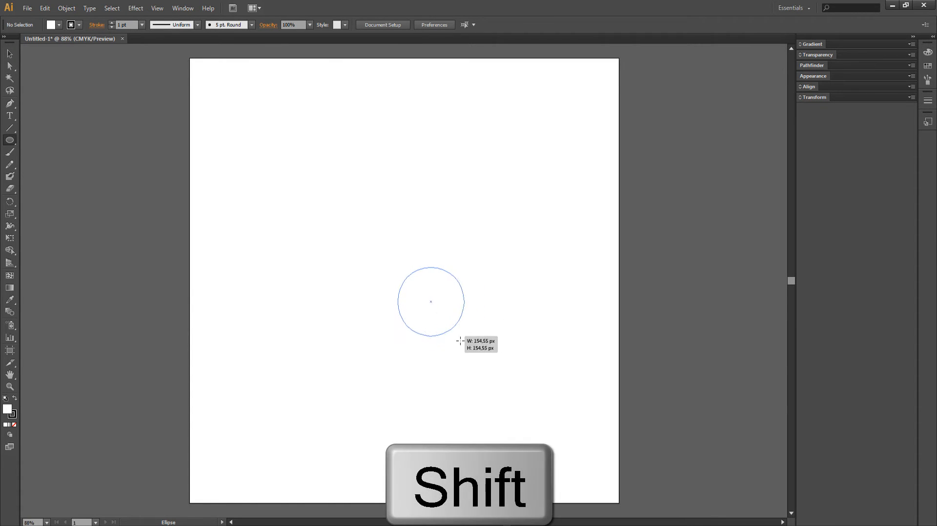
pyautogui.moveTo(459, 341); pyautogui.dragTo(512, 377)
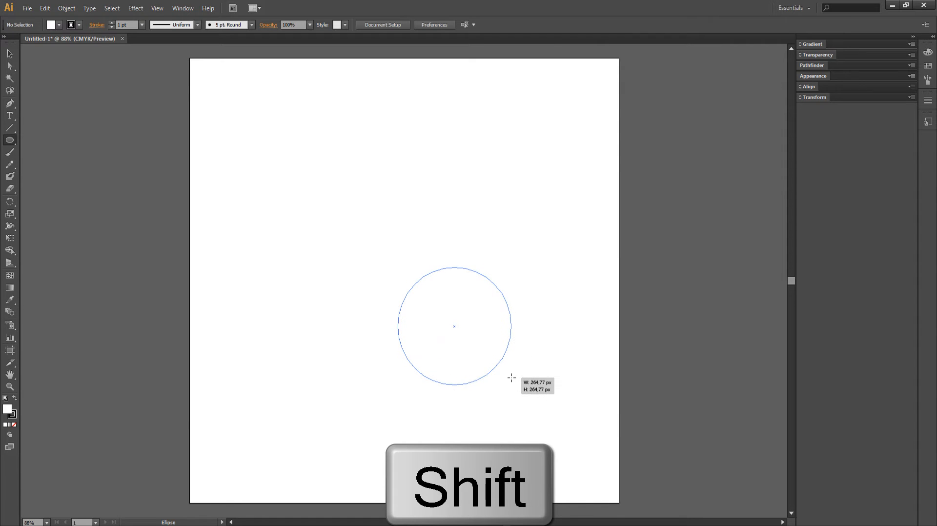
pyautogui.moveTo(511, 378); pyautogui.dragTo(477, 357)
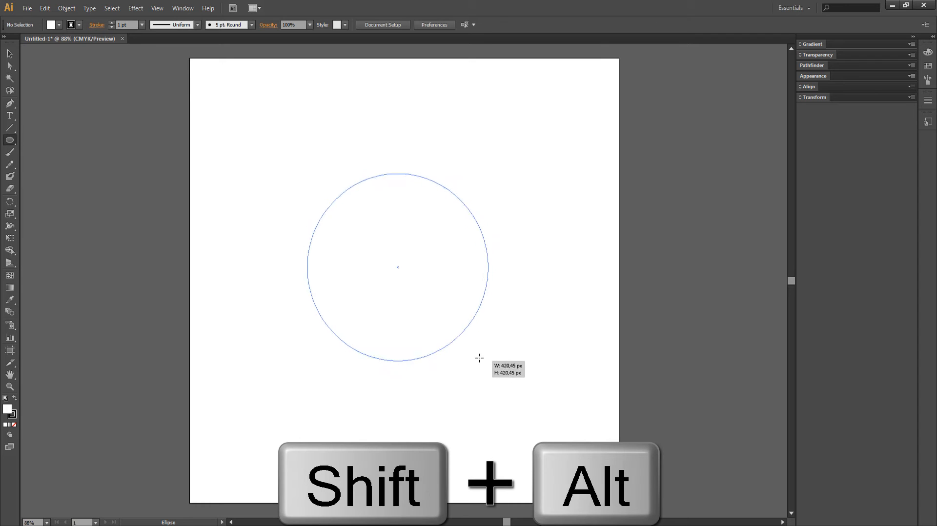
pyautogui.moveTo(478, 359); pyautogui.dragTo(447, 325)
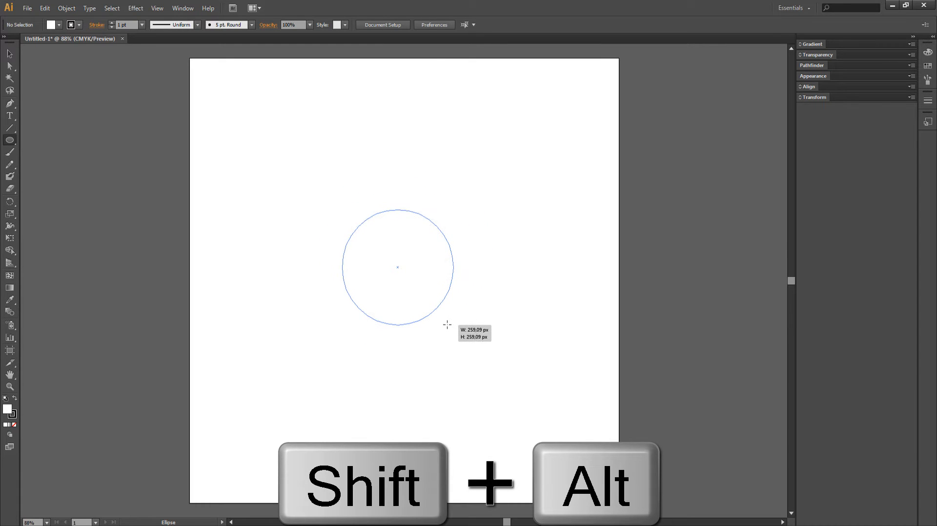
pyautogui.moveTo(448, 325); pyautogui.dragTo(444, 321)
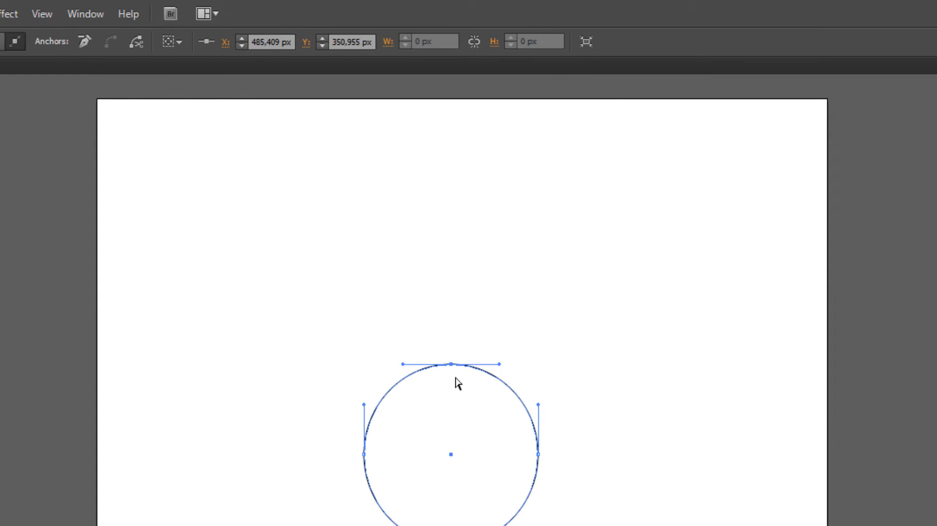
# - Shift-drag the circle's top anchor straight up to stretch it into an egg outline
pyautogui.press('shift')
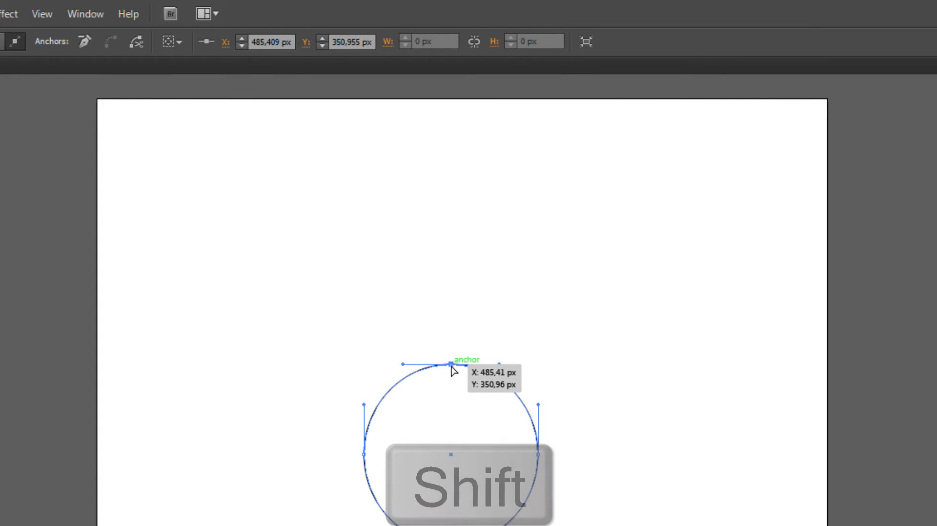
pyautogui.moveTo(450, 364); pyautogui.dragTo(450, 359)
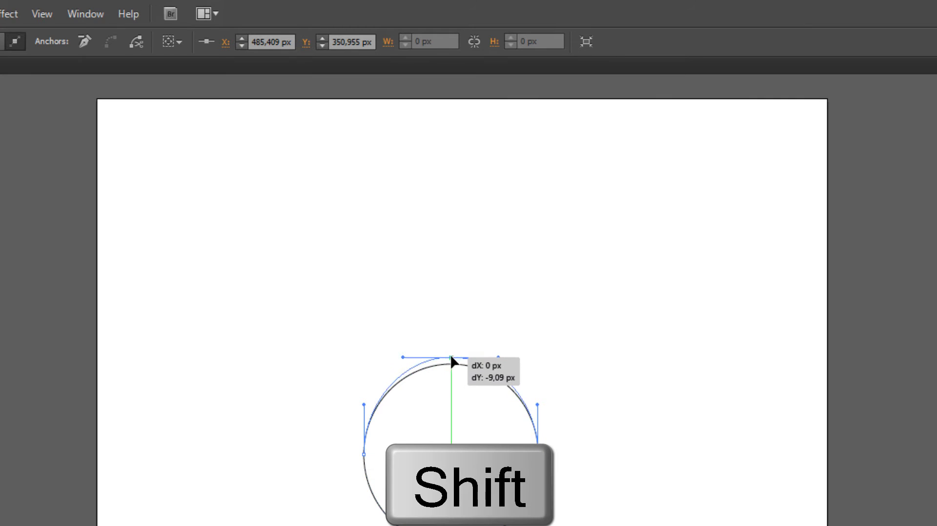
pyautogui.moveTo(449, 357); pyautogui.dragTo(449, 315)
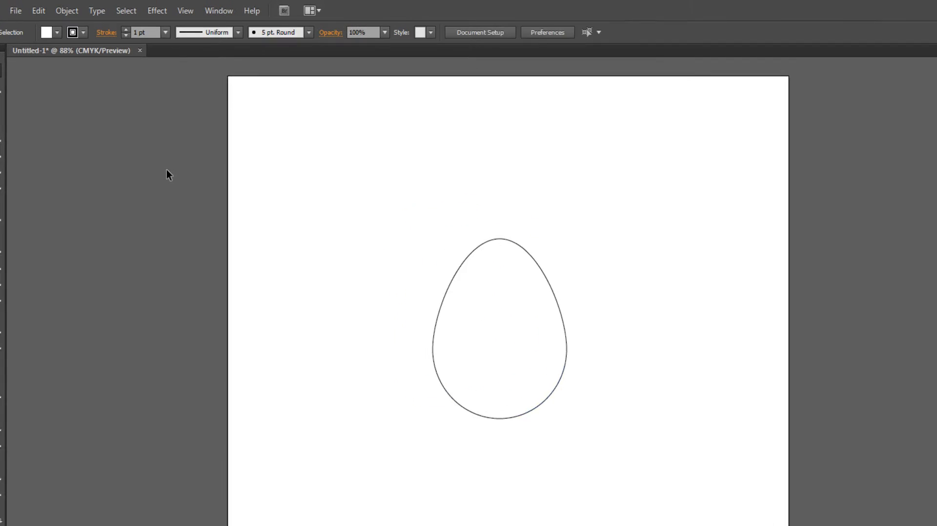
# - Select the egg and load the Patterns > Decorative swatch library from the Swatches panel
pyautogui.click(230, 11)
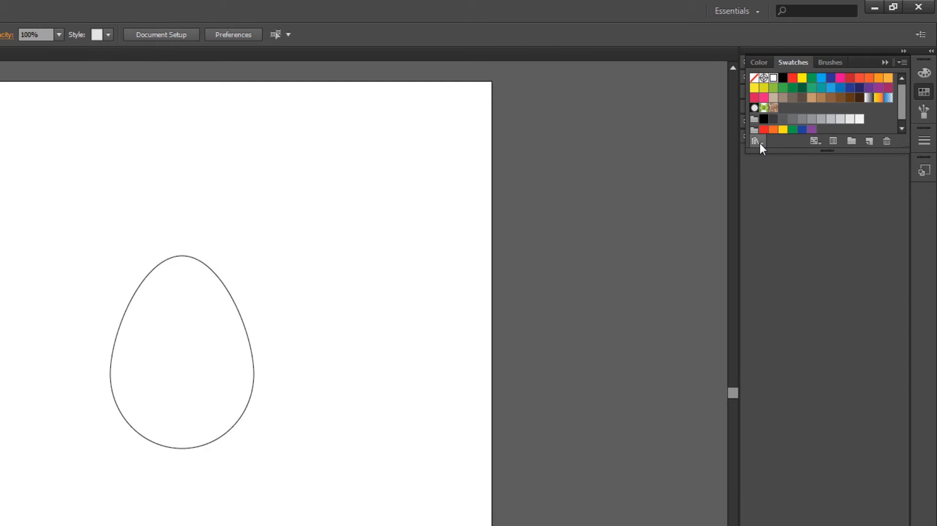
pyautogui.click(757, 141)
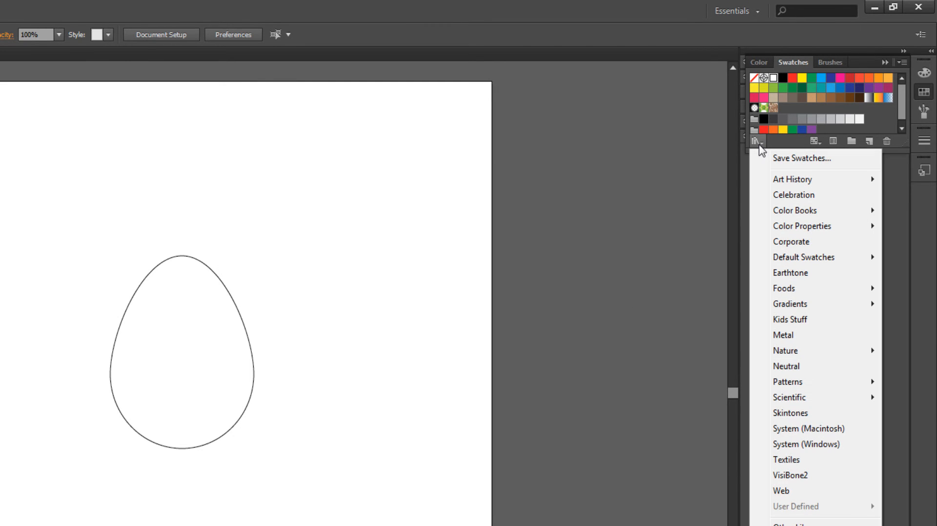
pyautogui.moveTo(786, 382)
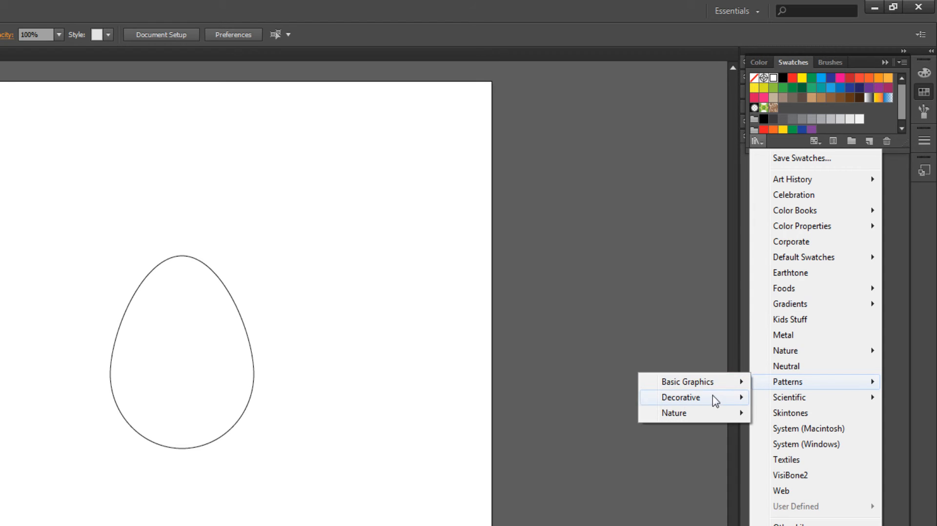
pyautogui.click(680, 397)
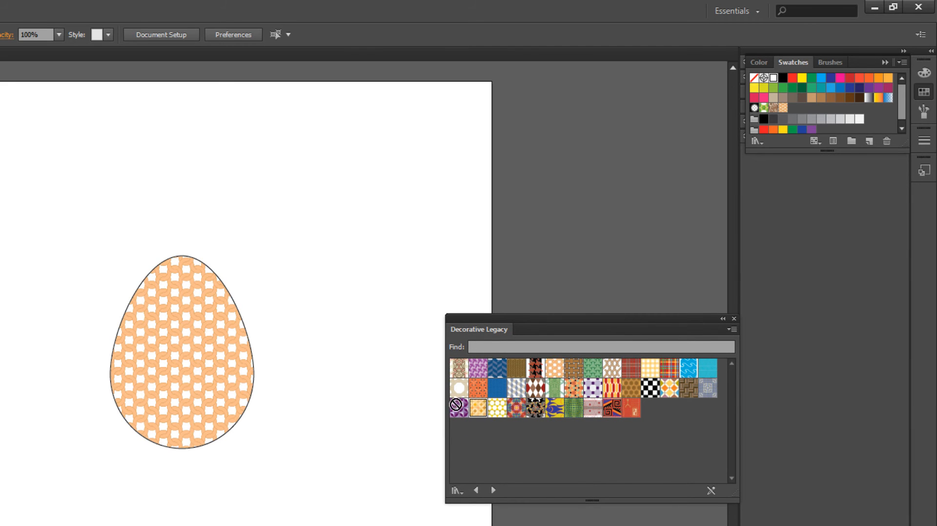
# - Browse to the Vonster Patterns library and fill the egg with the green and yellow leafy pattern swatch
pyautogui.click(459, 388)
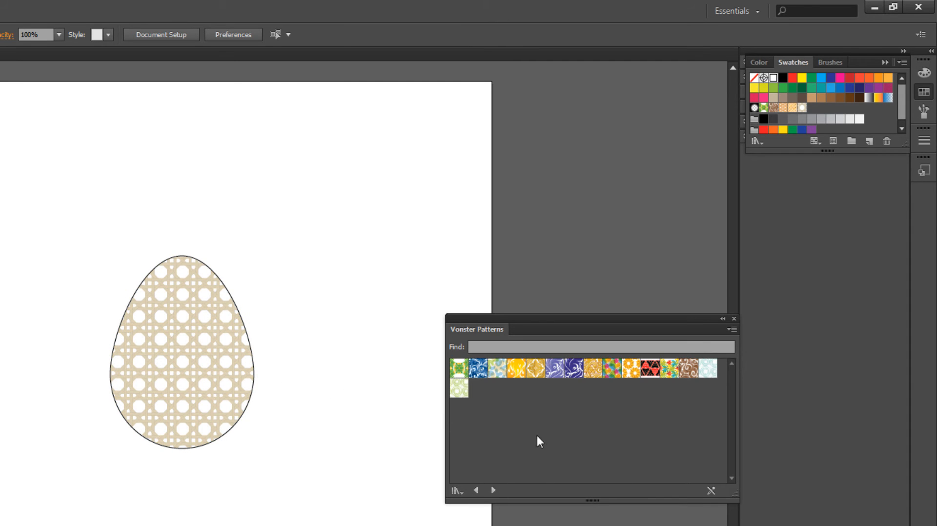
pyautogui.click(571, 368)
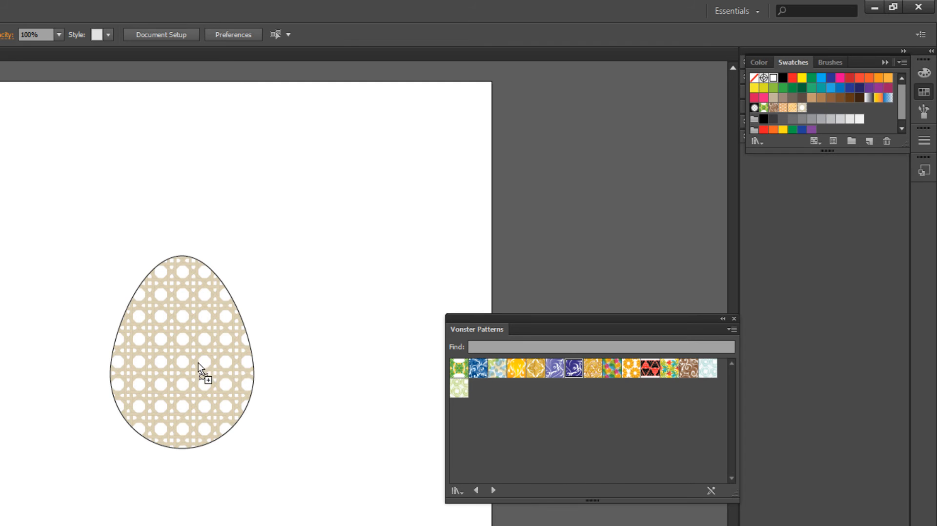
pyautogui.click(458, 388)
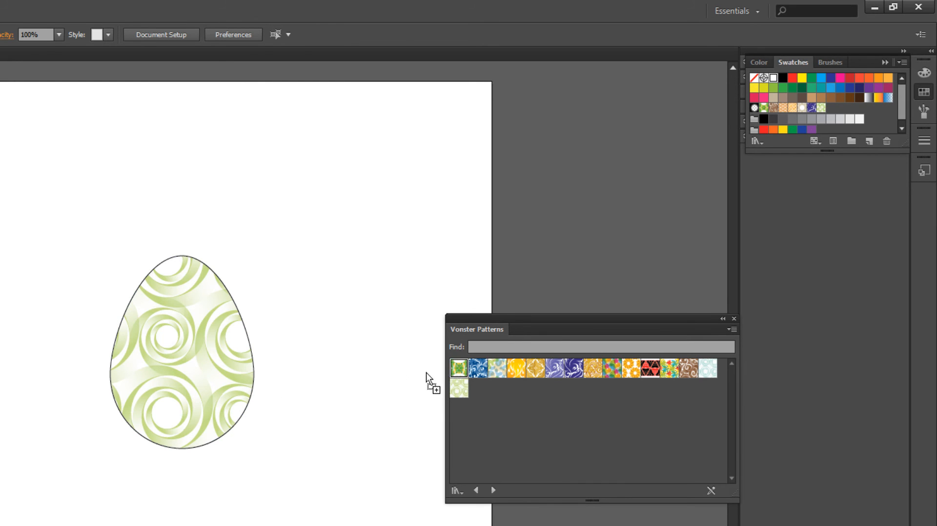
pyautogui.click(611, 368)
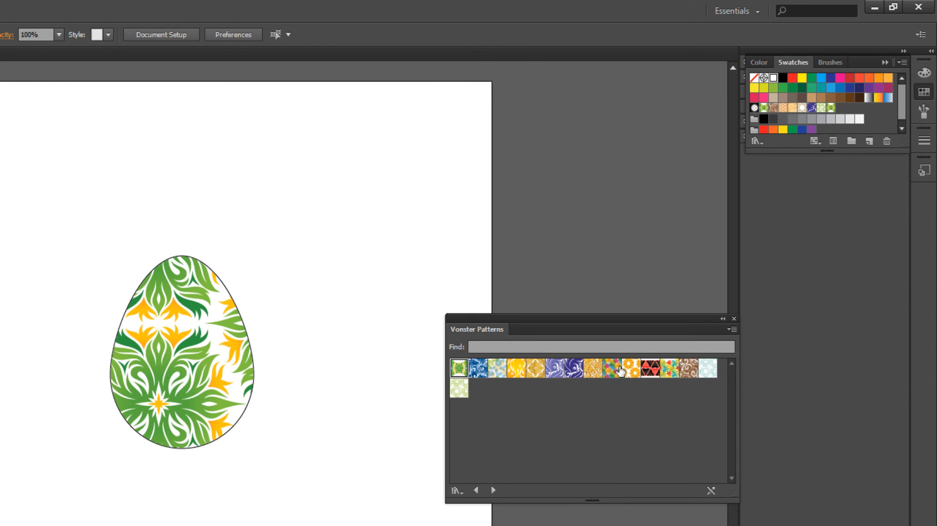